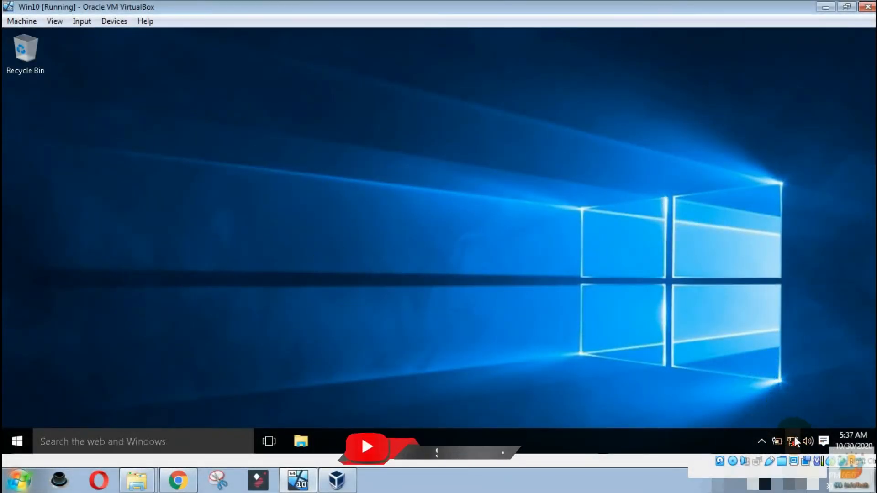
{"action": "mouse_move", "coordinate": [792, 441]}
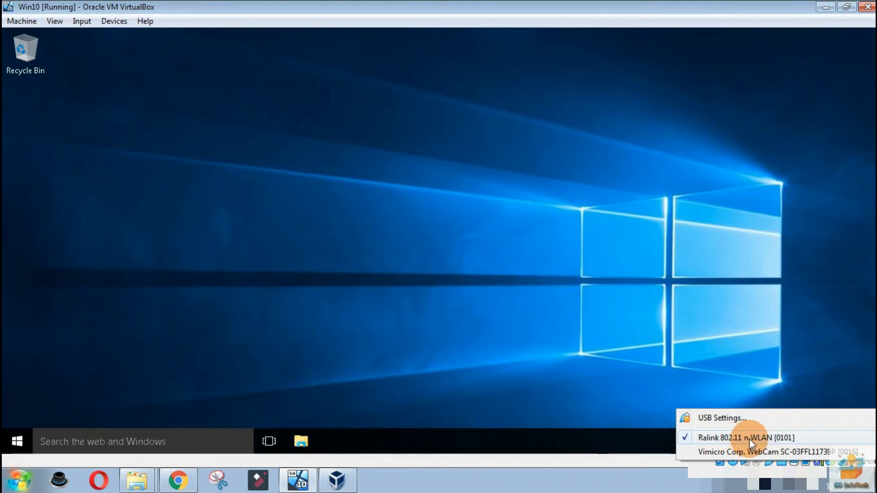
{"action": "mouse_move", "coordinate": [675, 383]}
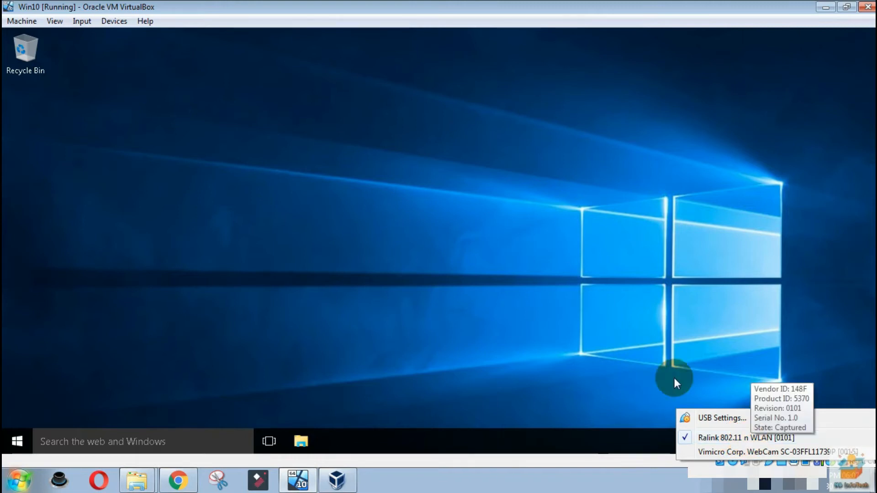
Step: Check the Win10 guest's tray network flyout for visible wireless networks and dismiss it
{"action": "left_click", "coordinate": [311, 378]}
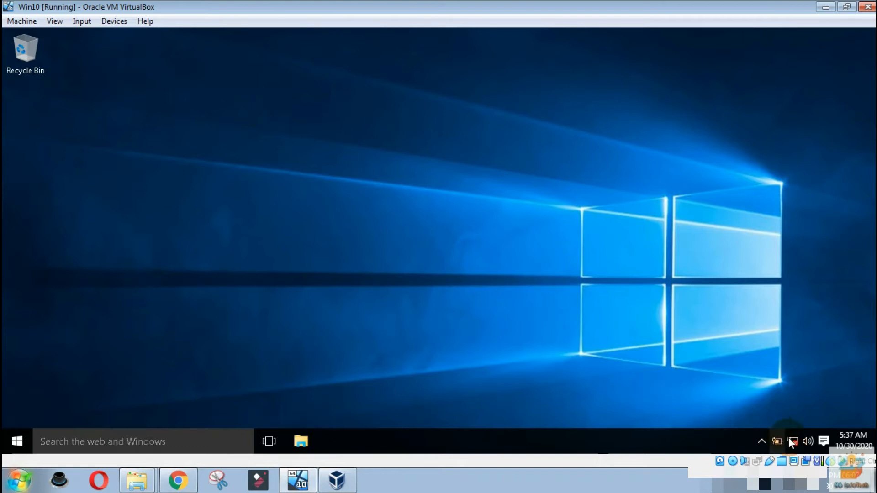
{"action": "left_click", "coordinate": [793, 441]}
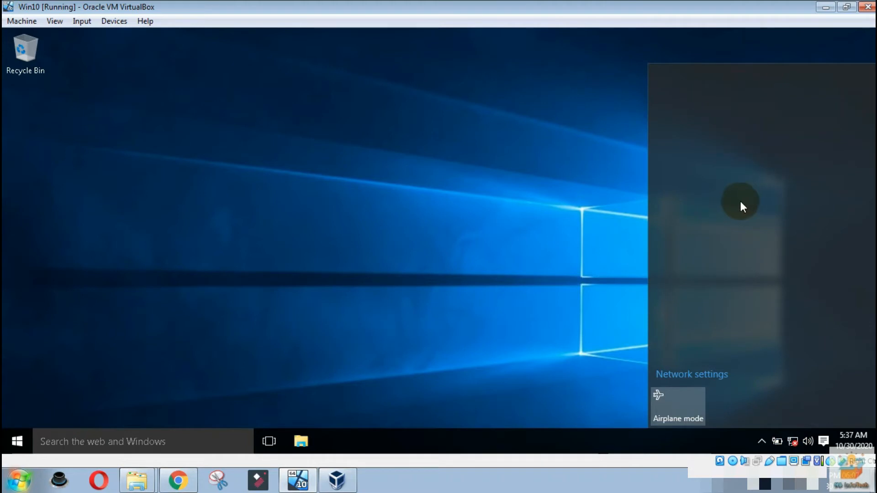
{"action": "left_click", "coordinate": [446, 199]}
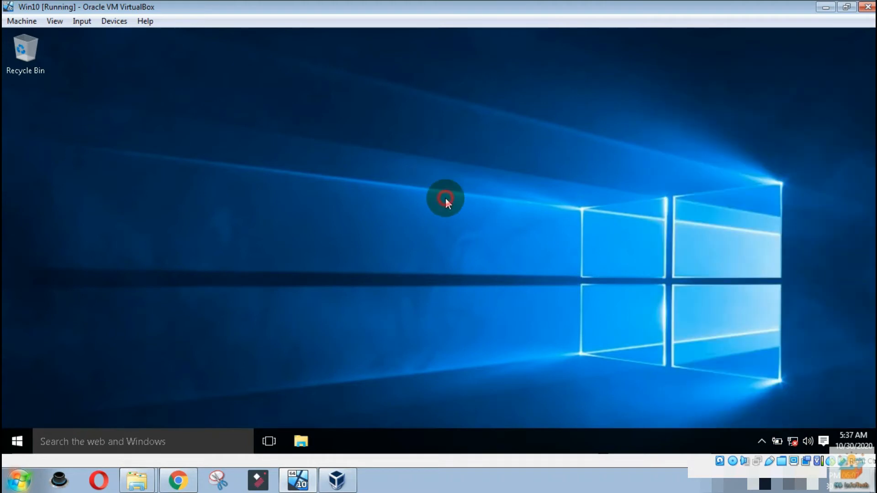
{"action": "left_click", "coordinate": [445, 197]}
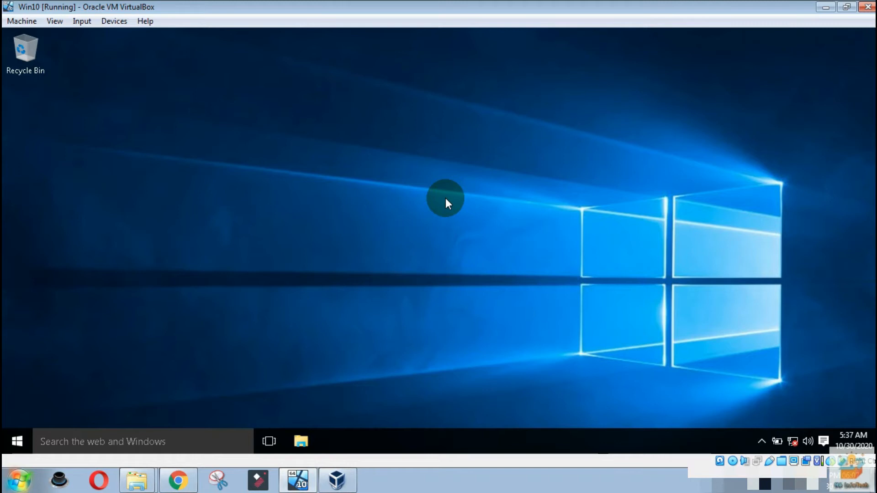
Step: Review the VM's USB controller under Devices > USB > USB Settings and cancel without changes
{"action": "left_click", "coordinate": [114, 21]}
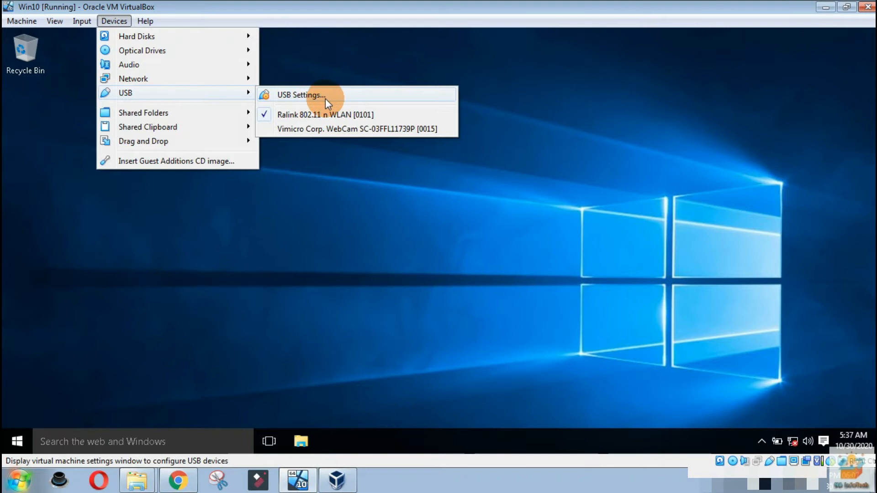
{"action": "left_click", "coordinate": [301, 95]}
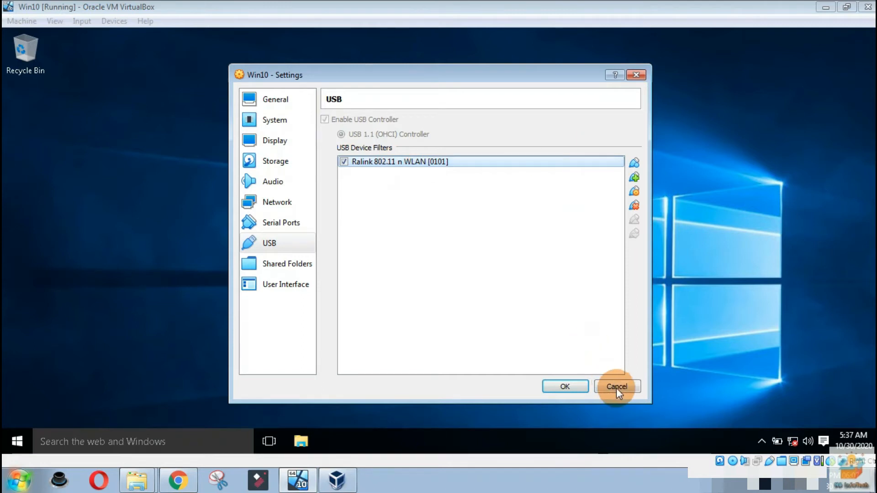
{"action": "left_click", "coordinate": [616, 386]}
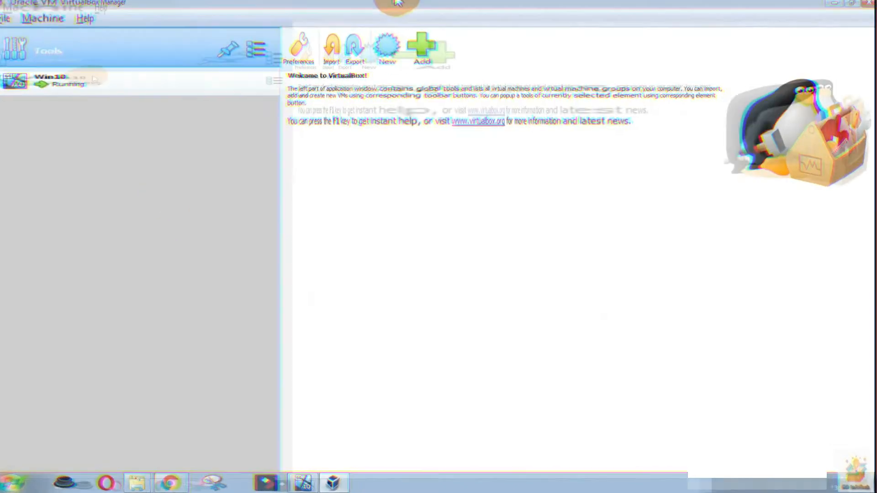
Step: Show the Extensions page of VirtualBox Preferences, listing no installed packages yet
{"action": "left_click", "coordinate": [10, 21]}
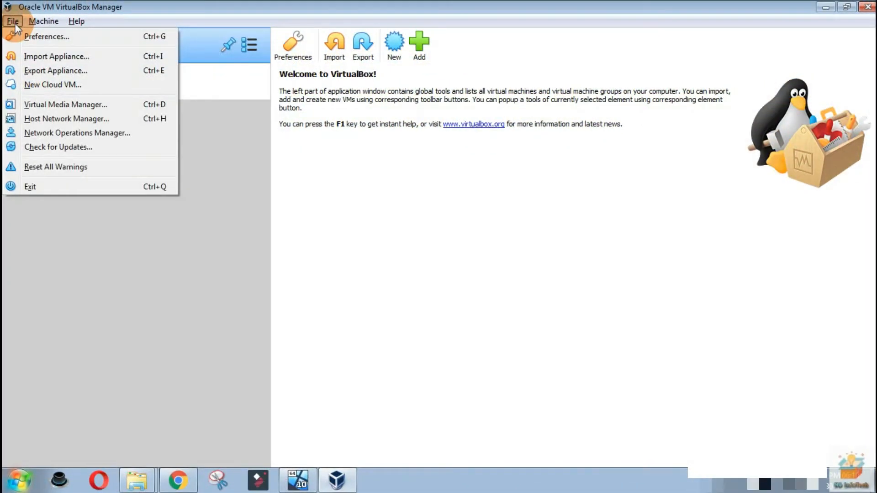
{"action": "left_click", "coordinate": [46, 36]}
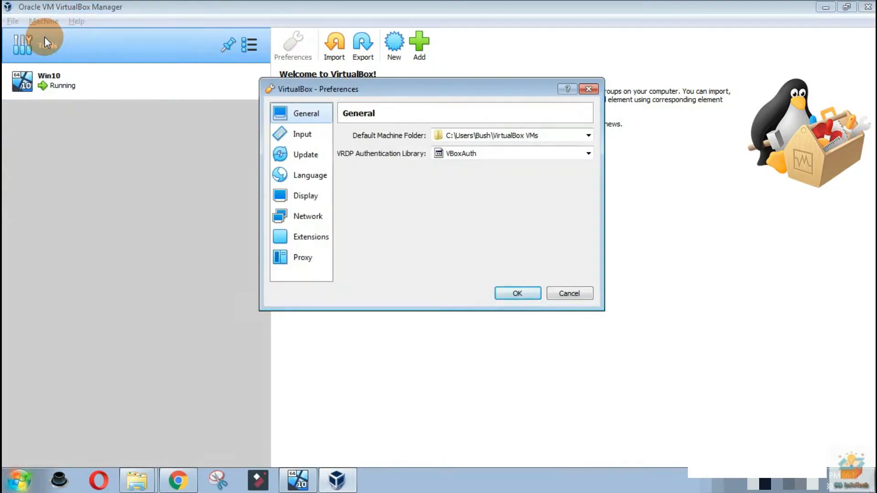
{"action": "left_click", "coordinate": [311, 236]}
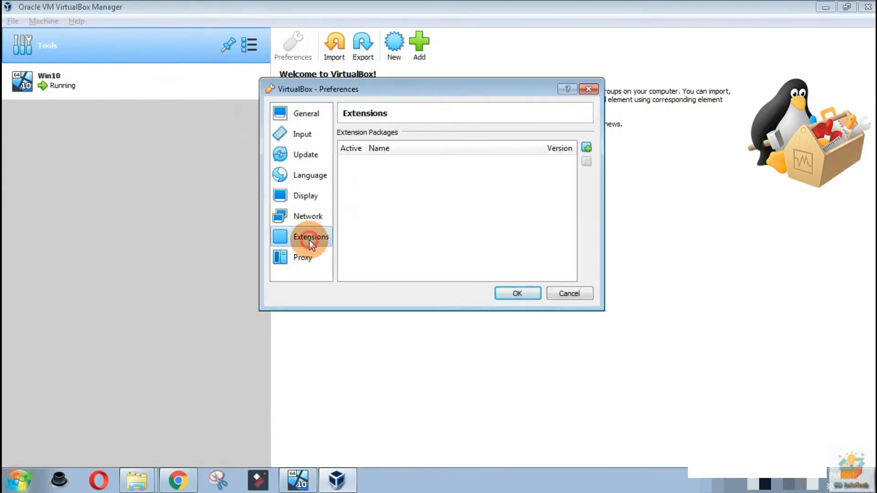
{"action": "mouse_move", "coordinate": [562, 169]}
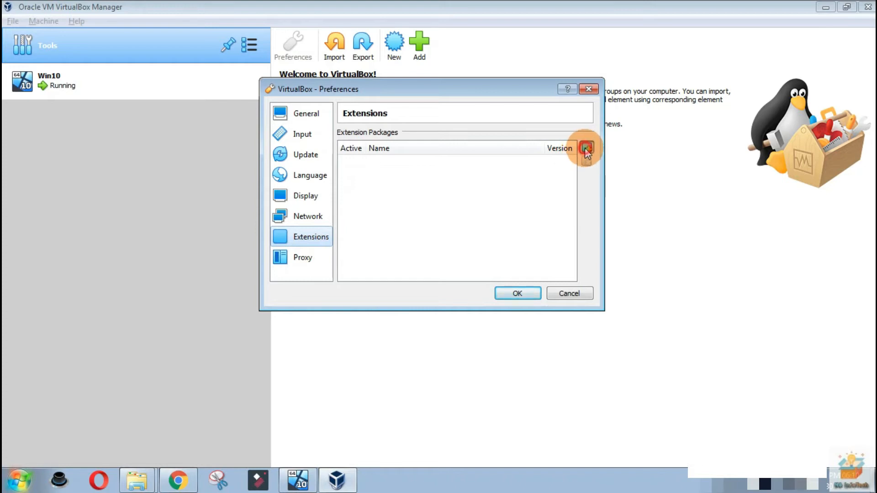
Step: Pick the Extension Pack 6.1.12 .vbox-extpack file from E:\VirtualBox-6.1 & Extension Pack
{"action": "left_click", "coordinate": [585, 148]}
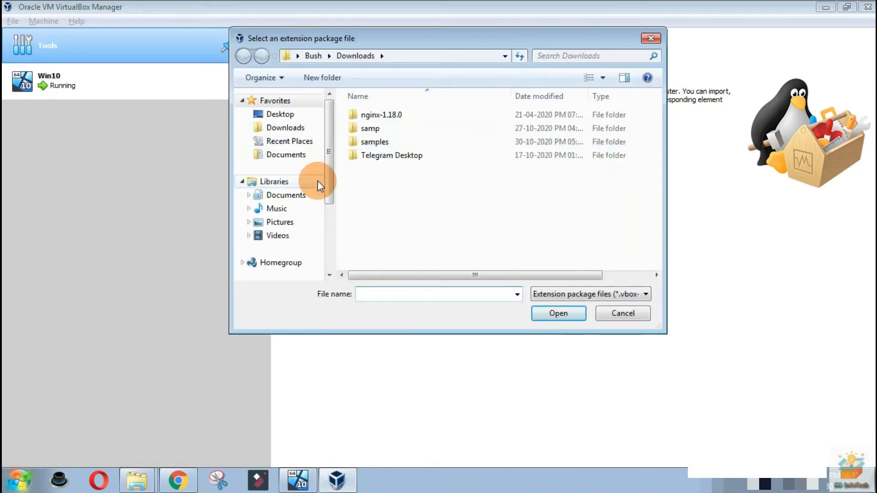
{"action": "scroll", "scroll_direction": "down", "scroll_amount": 3}
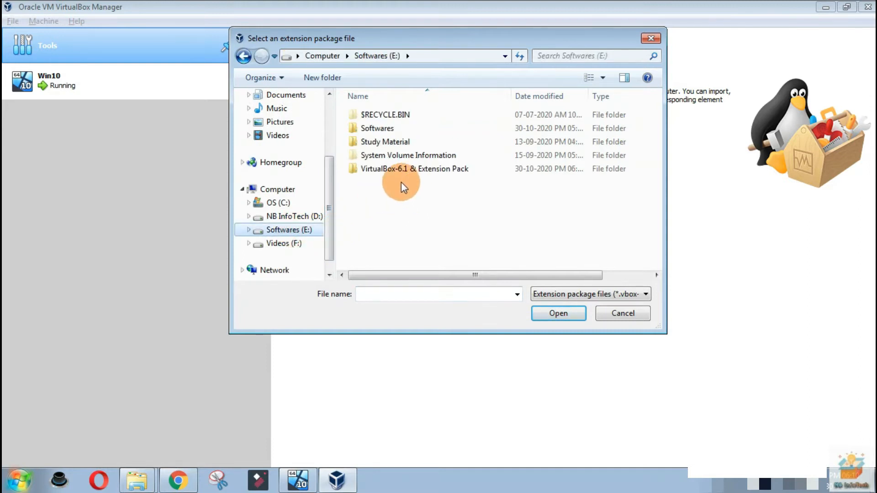
{"action": "left_click", "coordinate": [414, 168]}
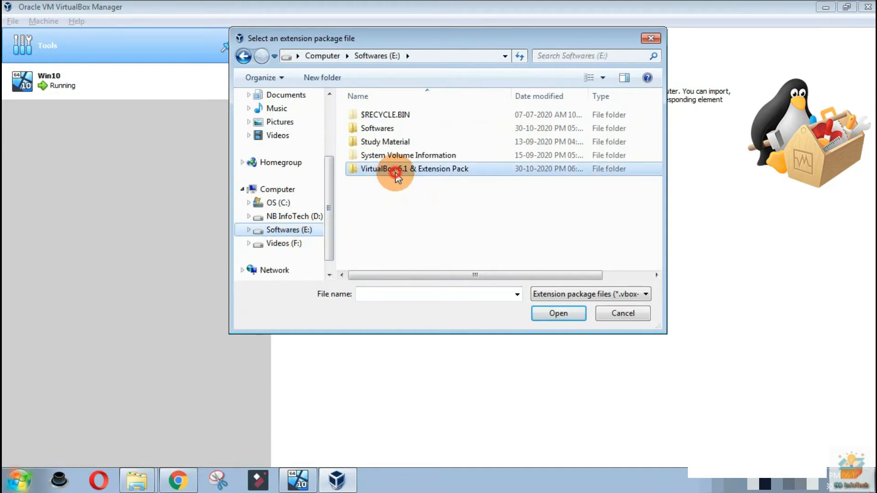
{"action": "double_click", "coordinate": [396, 168]}
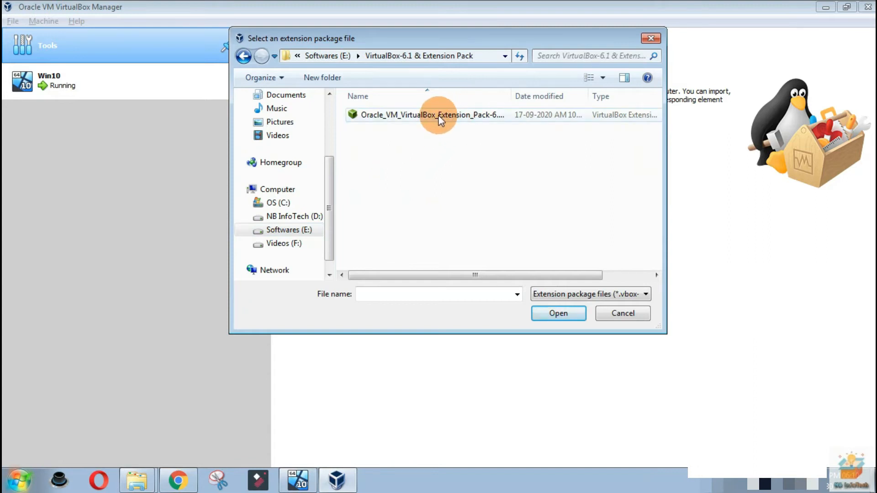
{"action": "left_click", "coordinate": [430, 115]}
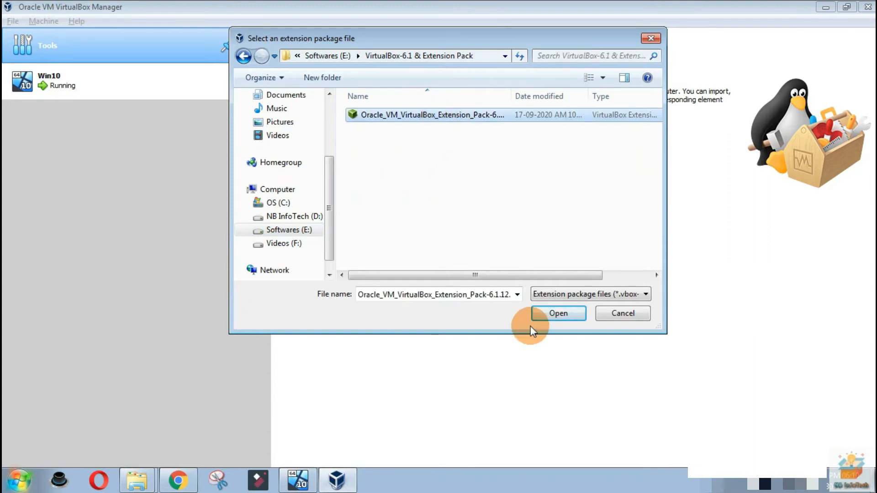
{"action": "left_click", "coordinate": [557, 313]}
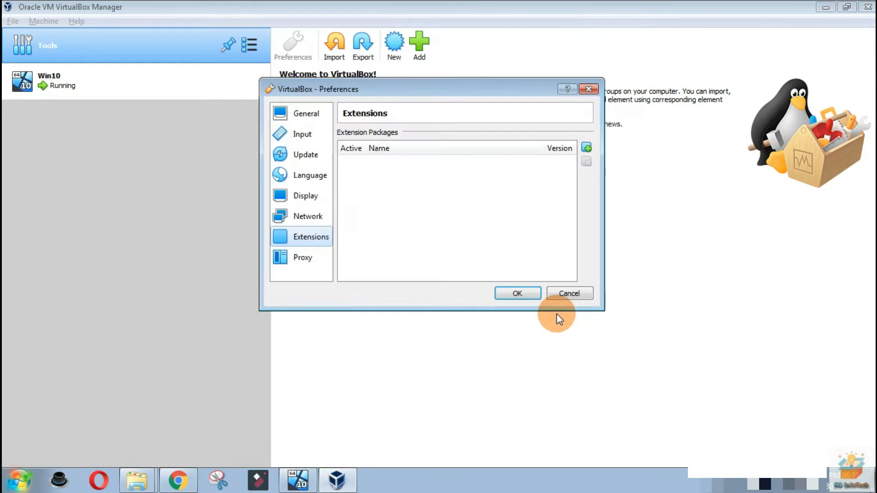
Step: Install Extension Pack 6.1.12r139181, accepting its license and acknowledging the success message
{"action": "left_click", "coordinate": [586, 147]}
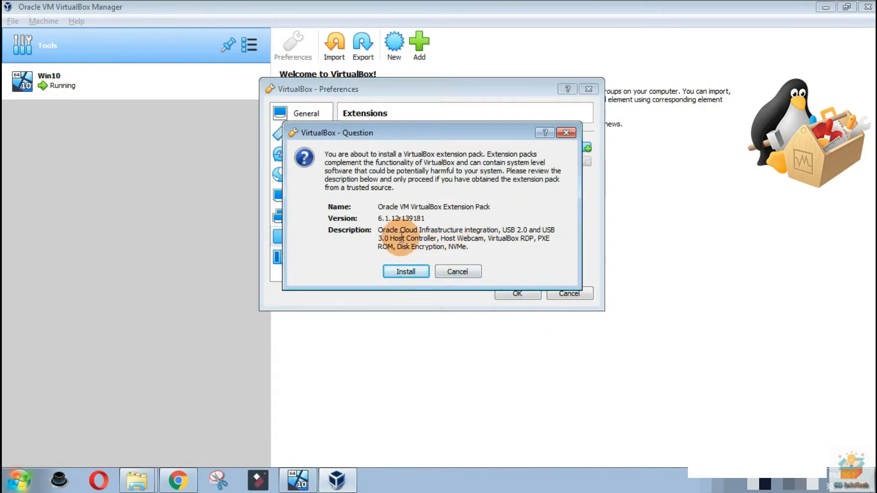
{"action": "left_click", "coordinate": [405, 271]}
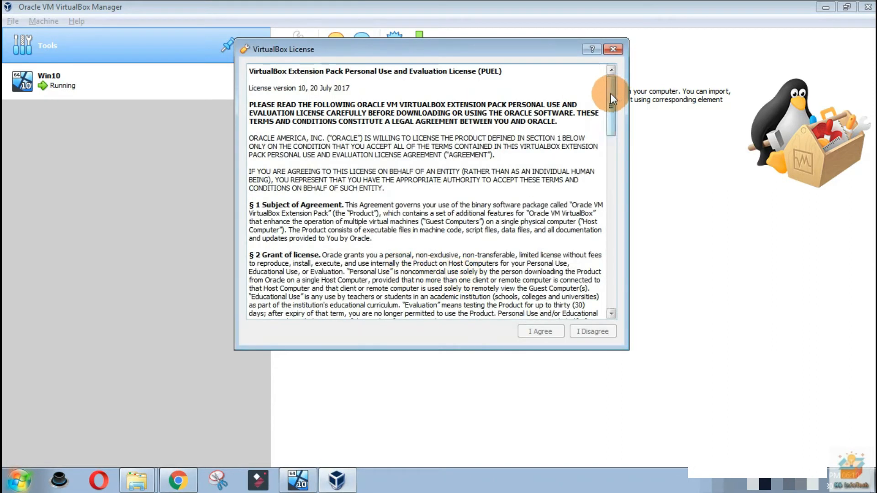
{"action": "scroll", "scroll_direction": "down", "scroll_amount": 3}
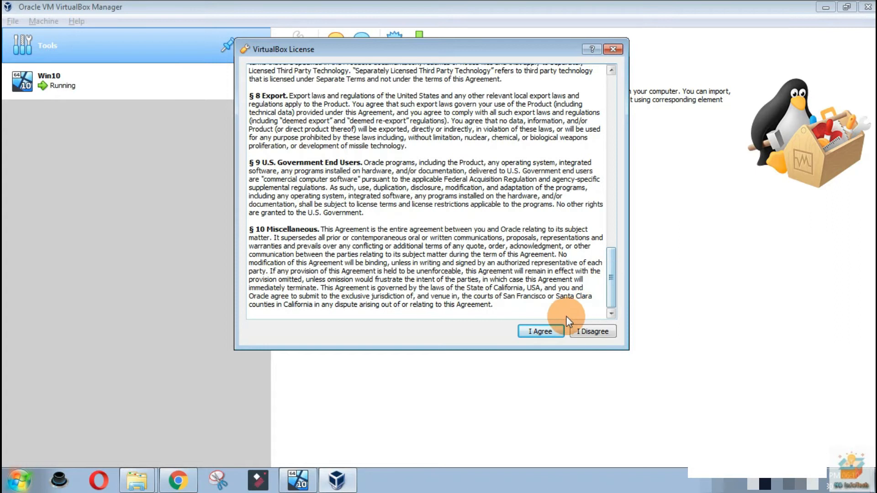
{"action": "left_click", "coordinate": [539, 331]}
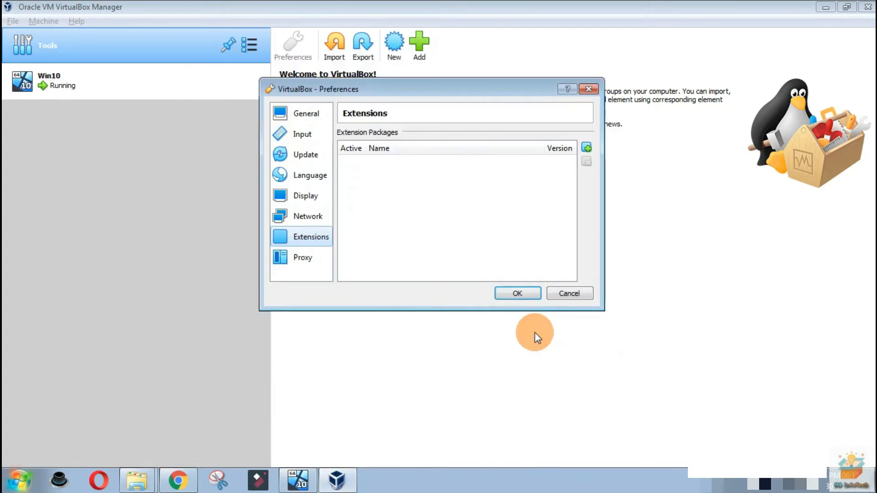
{"action": "left_click", "coordinate": [586, 148]}
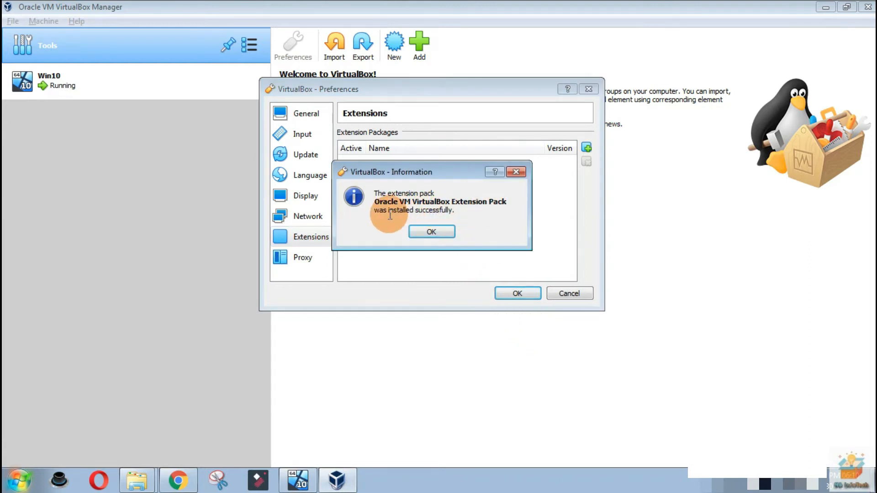
{"action": "left_click", "coordinate": [430, 232]}
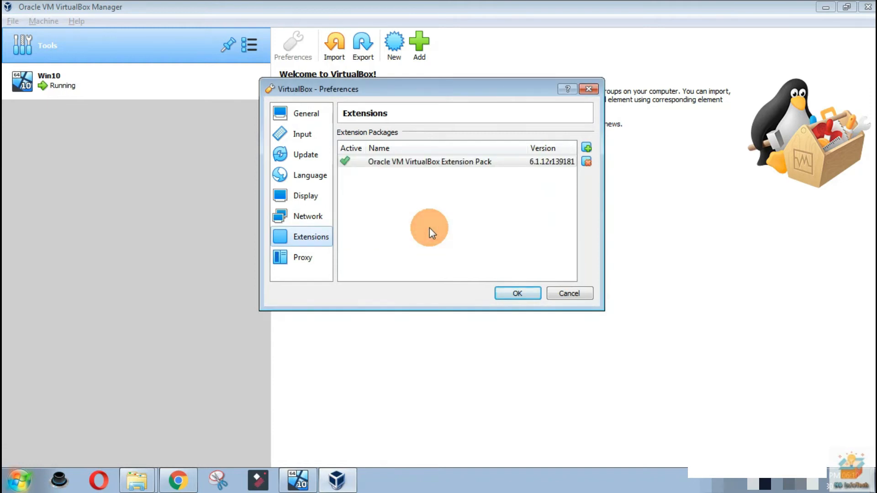
{"action": "mouse_move", "coordinate": [475, 280]}
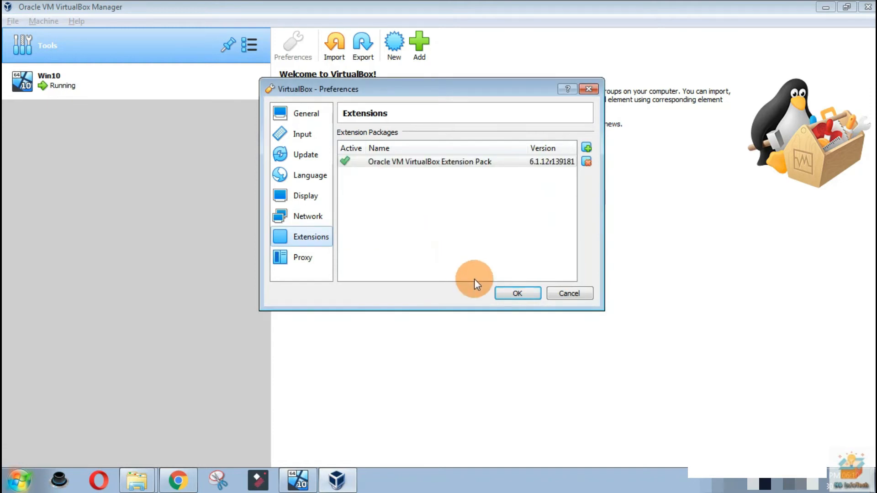
Step: Confirm the Preferences dialog, keeping the installed Extension Pack
{"action": "left_click", "coordinate": [516, 293]}
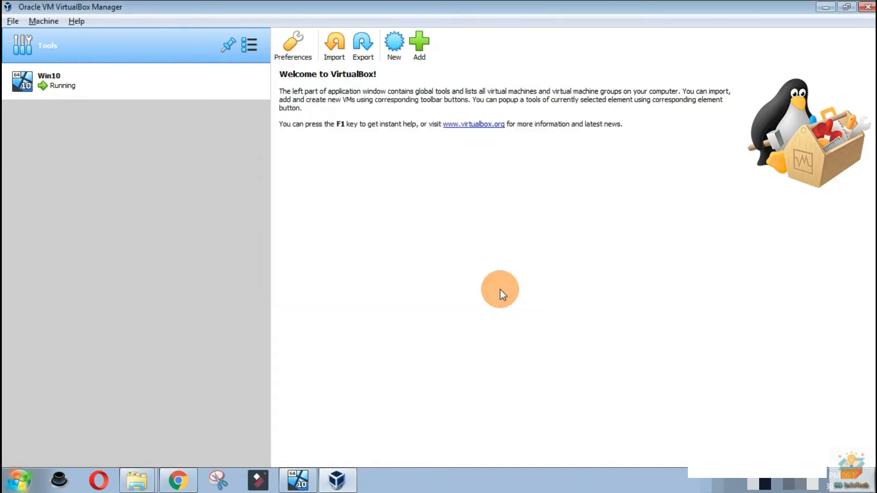
{"action": "mouse_move", "coordinate": [329, 412]}
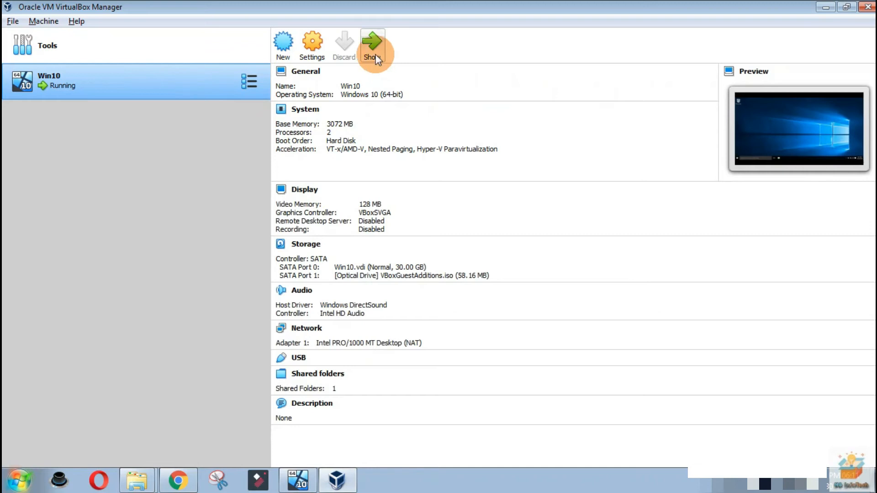
Step: Show the running Win10 guest, confirm its tray lists no Wi-Fi networks, then power it off
{"action": "left_click", "coordinate": [372, 45]}
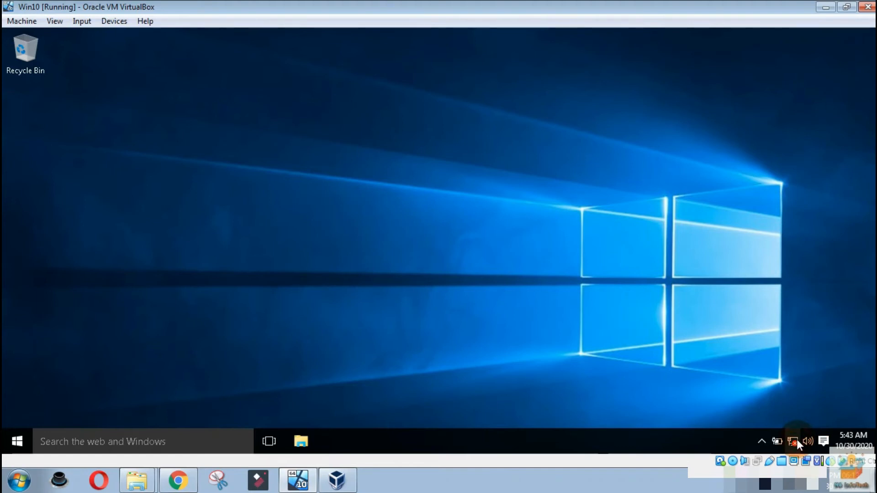
{"action": "left_click", "coordinate": [792, 441]}
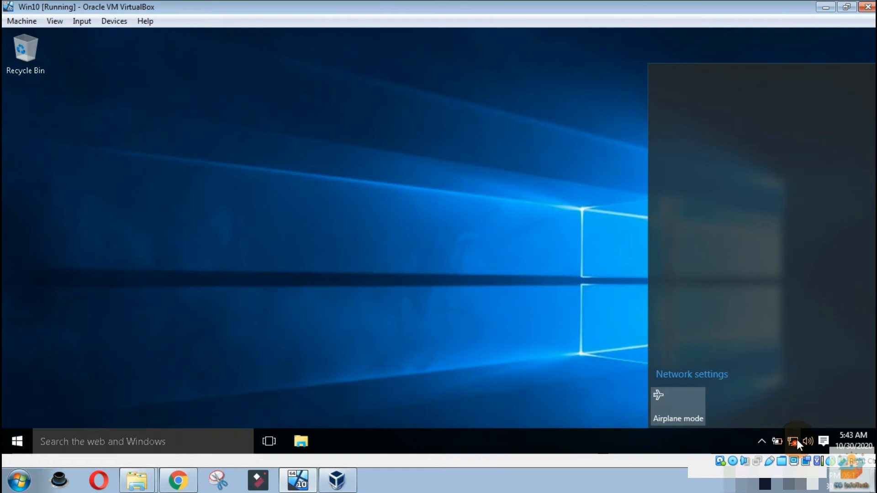
{"action": "left_click", "coordinate": [461, 279]}
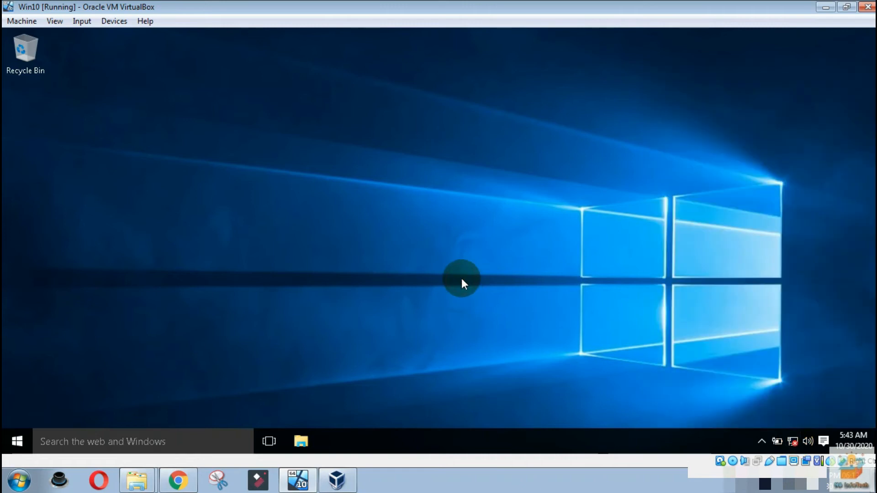
{"action": "left_click", "coordinate": [336, 480]}
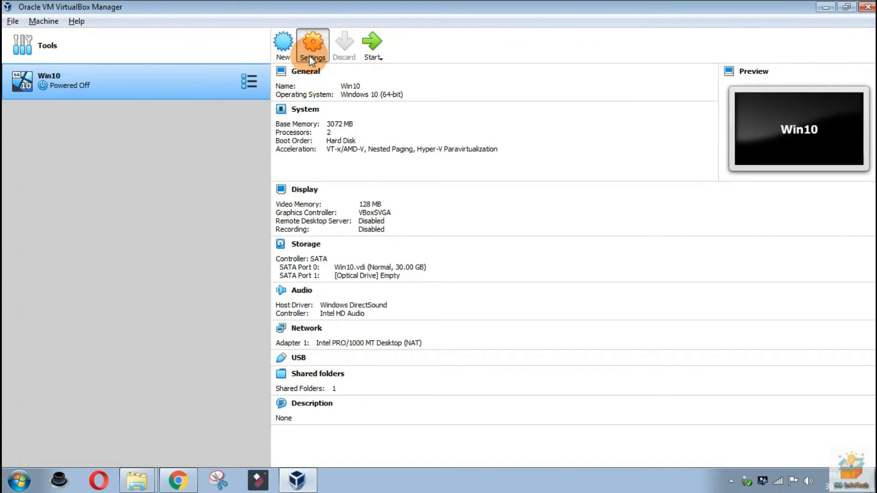
Step: Switch Win10's USB controller to USB 2.0 (OHCI + EHCI) and save the settings
{"action": "left_click", "coordinate": [312, 45]}
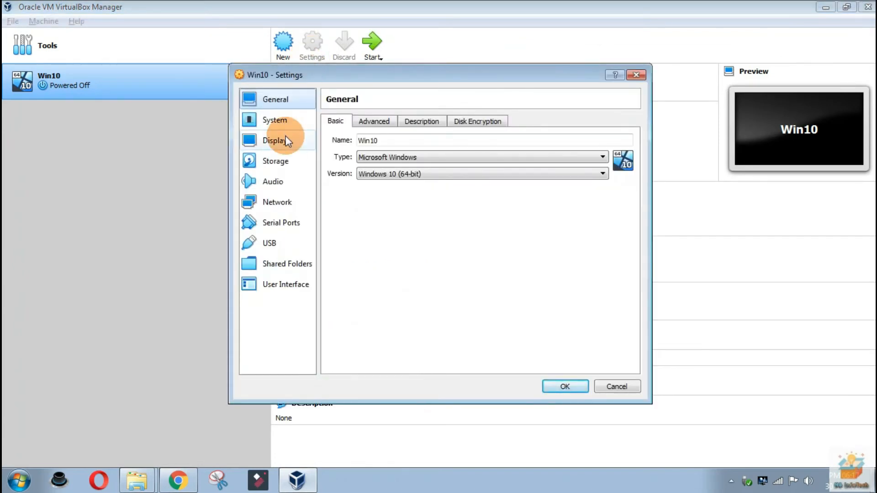
{"action": "left_click", "coordinate": [269, 242]}
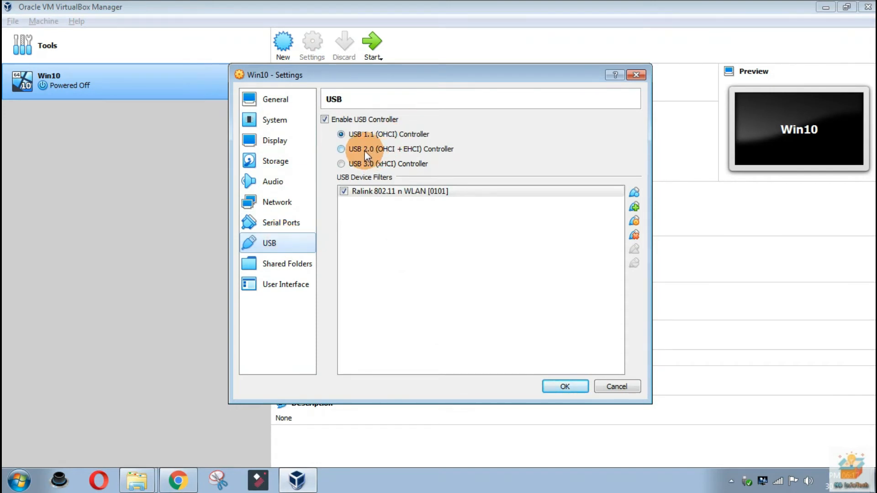
{"action": "left_click", "coordinate": [341, 149]}
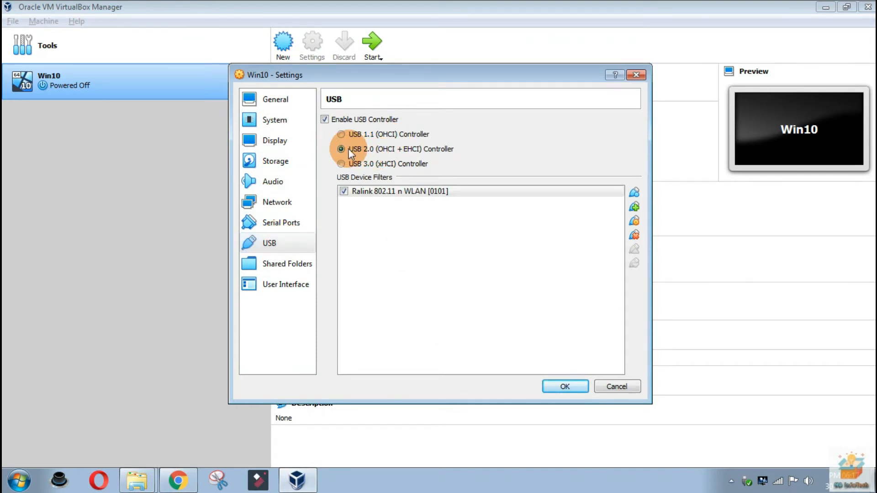
{"action": "mouse_move", "coordinate": [369, 151]}
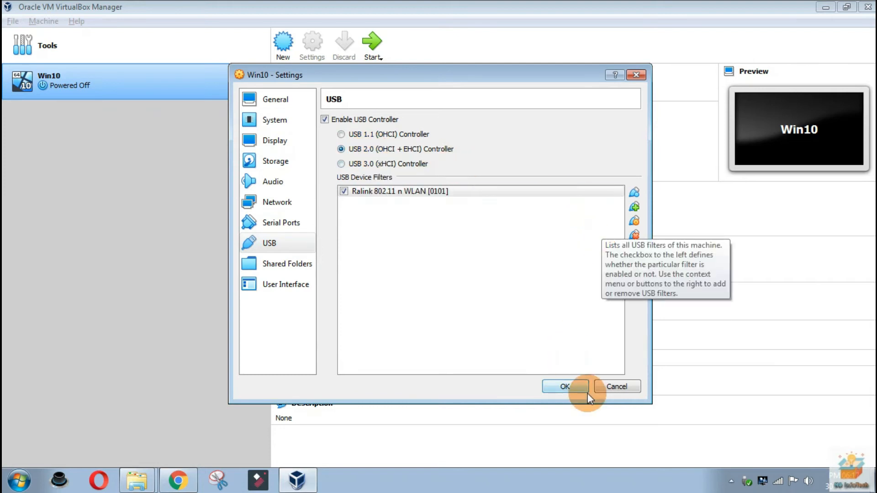
{"action": "left_click", "coordinate": [563, 386]}
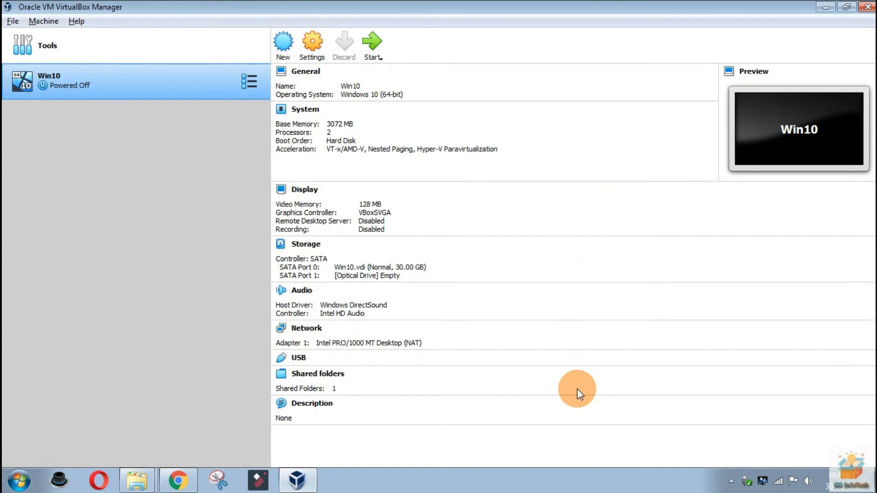
{"action": "mouse_move", "coordinate": [780, 475]}
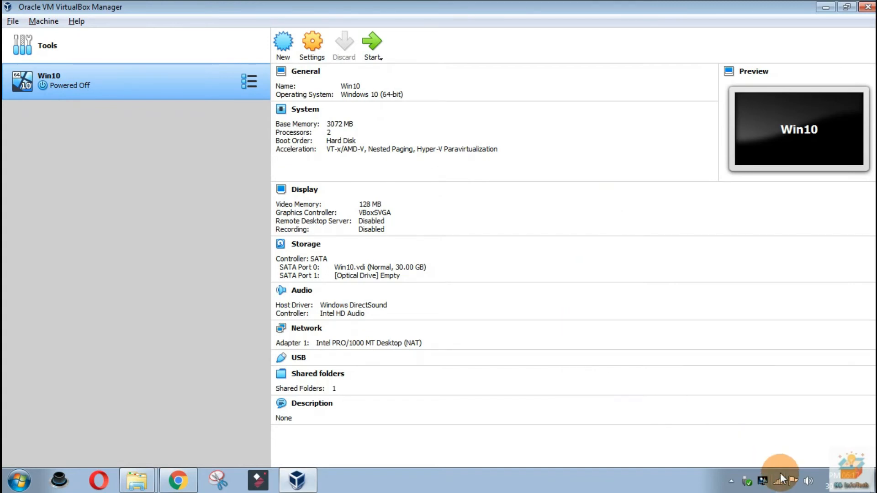
{"action": "left_click", "coordinate": [777, 480]}
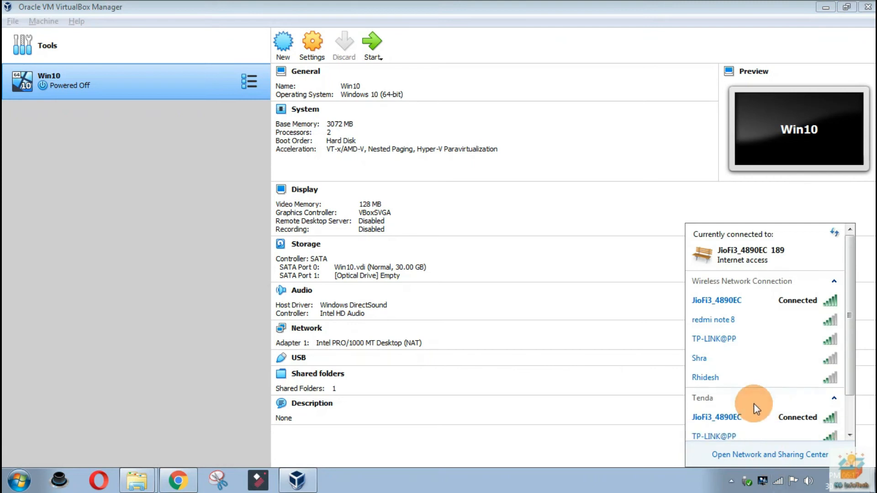
{"action": "mouse_move", "coordinate": [722, 406]}
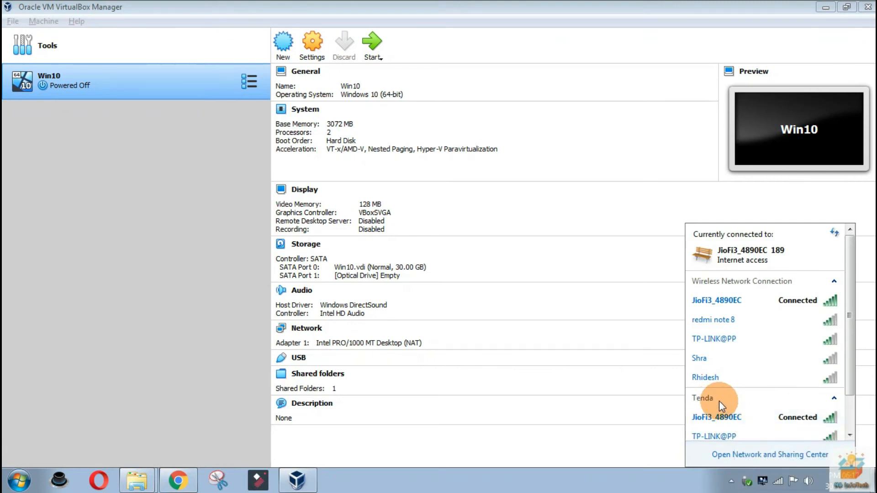
{"action": "left_click", "coordinate": [200, 224]}
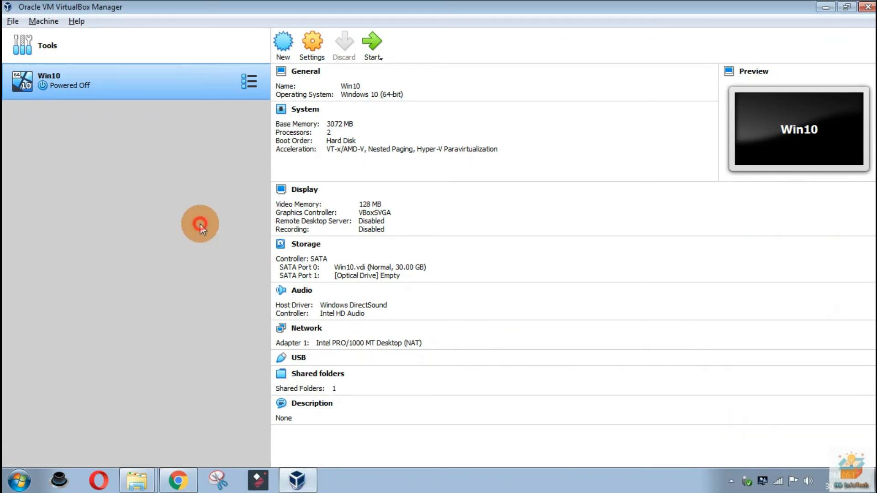
{"action": "mouse_move", "coordinate": [441, 29]}
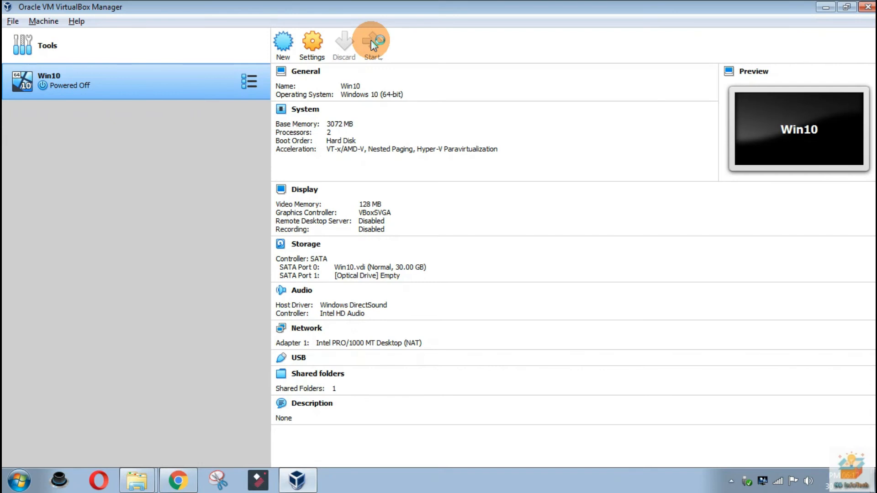
Step: Boot Win10, view its four available Wi-Fi networks in the tray flyout, then go to Network settings
{"action": "left_click", "coordinate": [371, 45]}
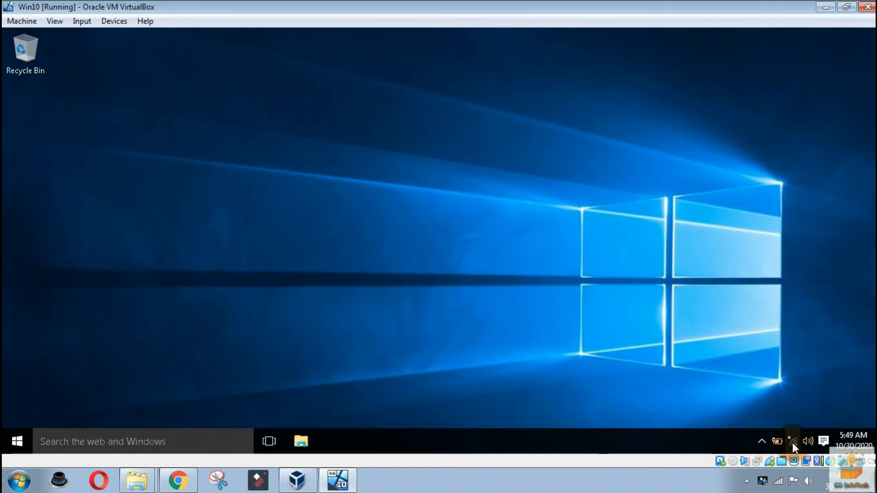
{"action": "left_click", "coordinate": [791, 441]}
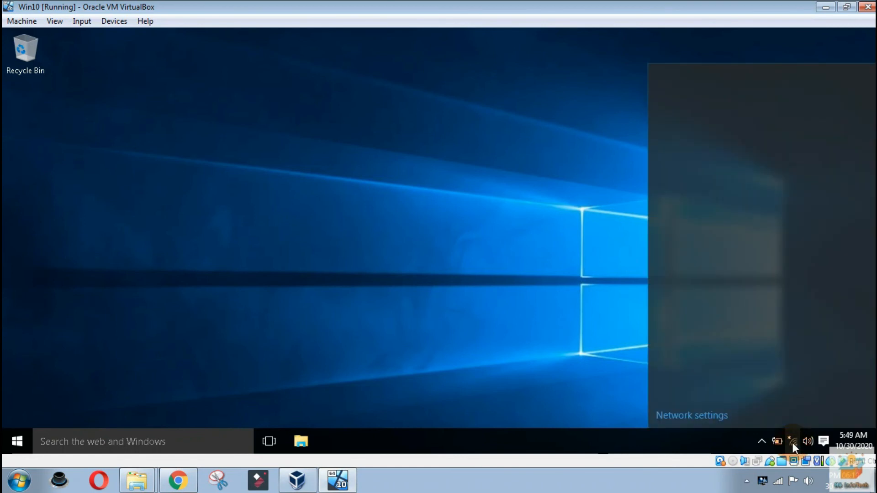
{"action": "left_click", "coordinate": [792, 441]}
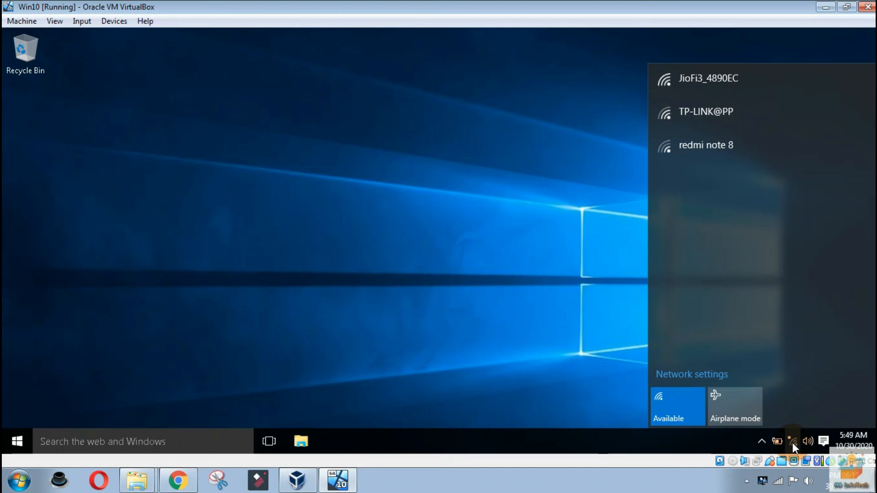
{"action": "mouse_move", "coordinate": [794, 344]}
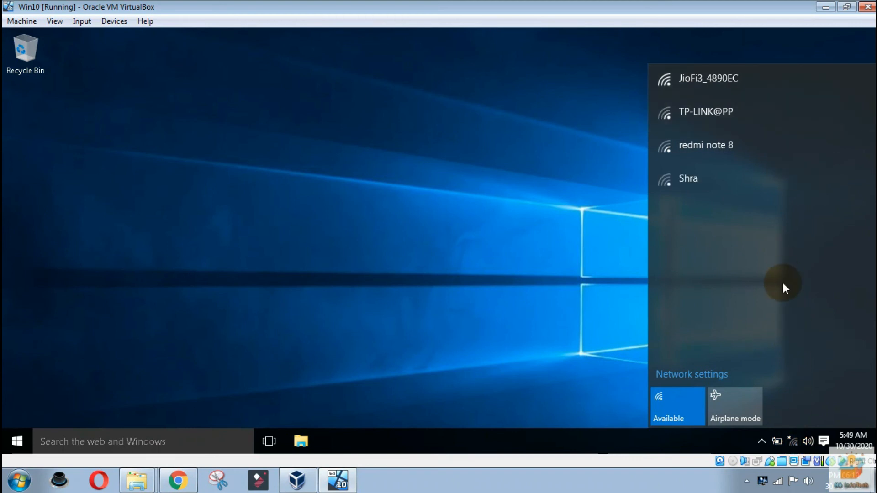
{"action": "mouse_move", "coordinate": [786, 296]}
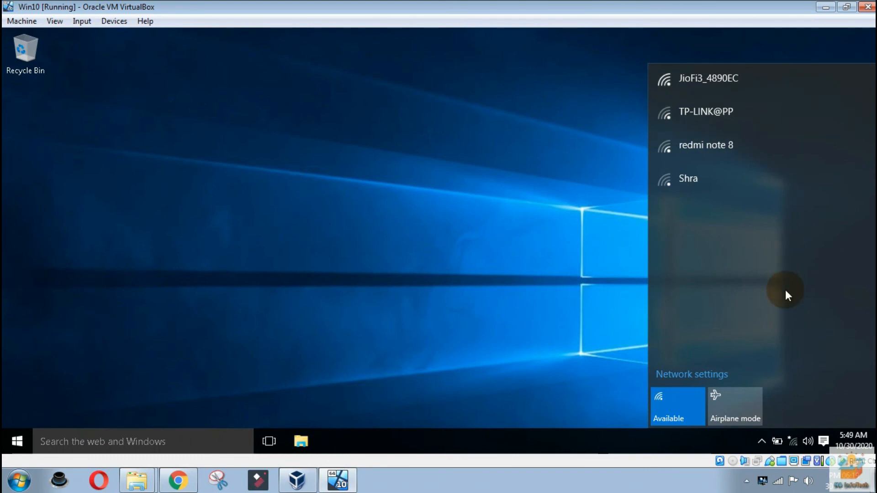
{"action": "mouse_move", "coordinate": [732, 343]}
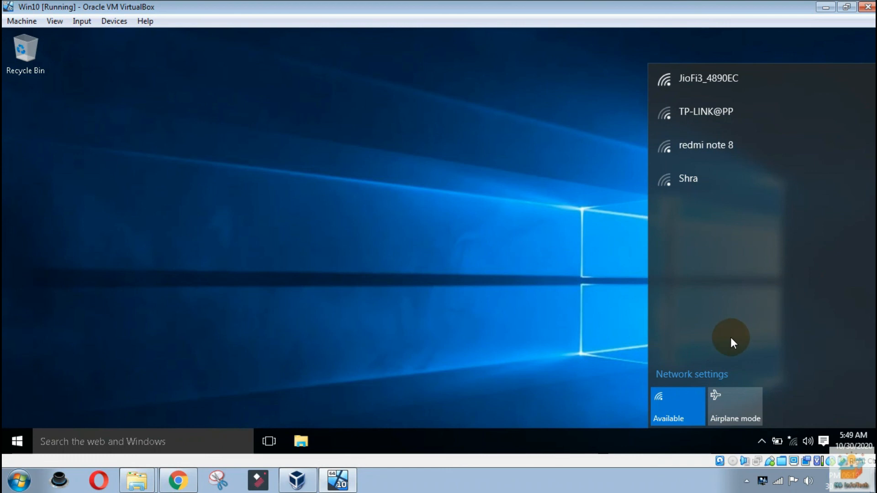
{"action": "mouse_move", "coordinate": [692, 374]}
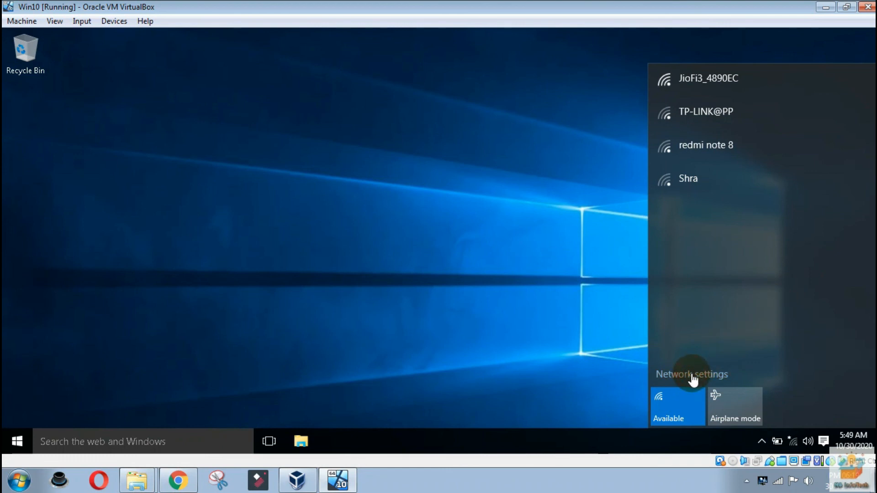
{"action": "left_click", "coordinate": [692, 374]}
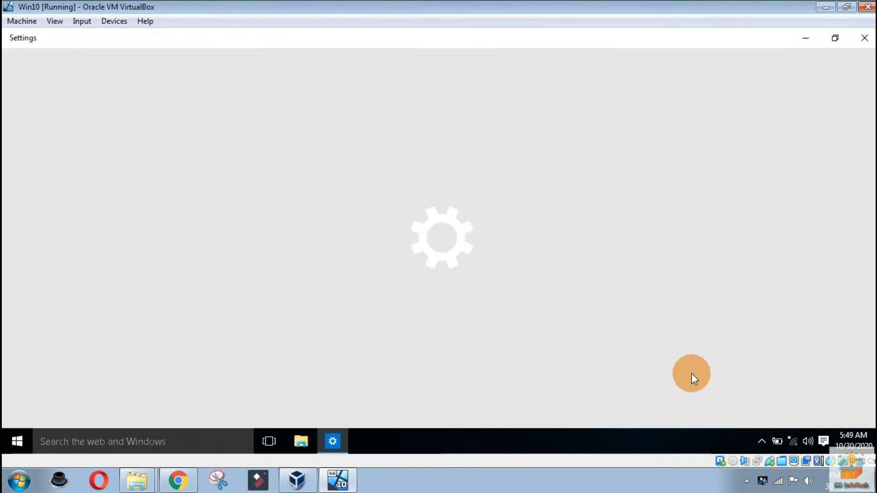